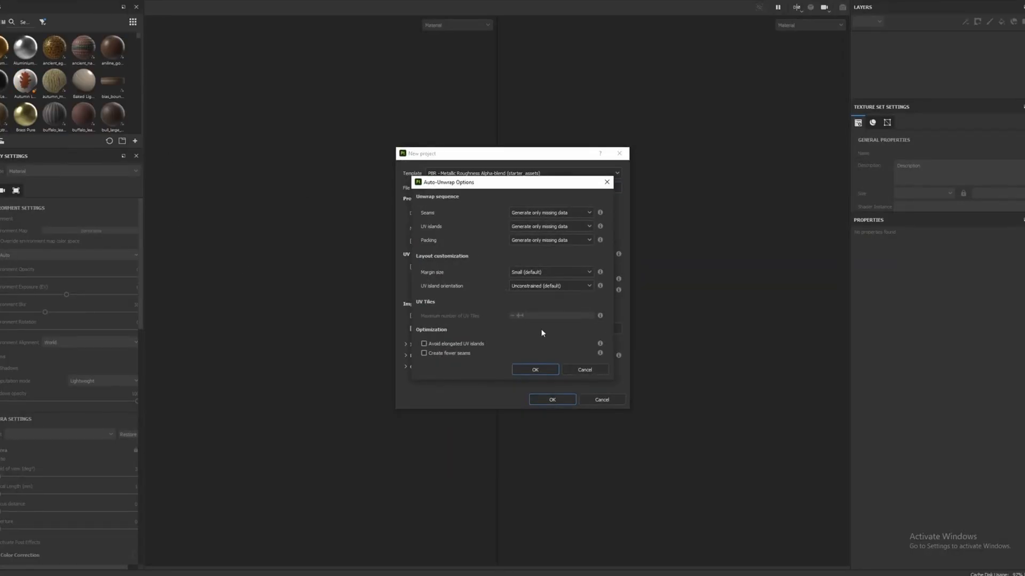
Accept the Auto-Unwrap seams, UV islands and packing settings with OK.
click(535, 369)
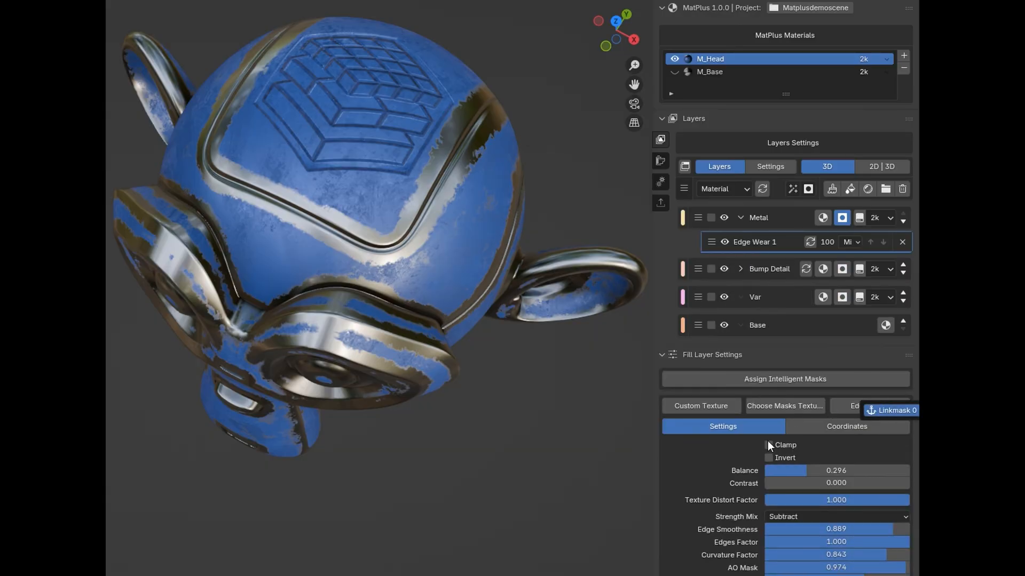
Select the ladder to build its Metal018-over-Fill-Layer-0 MatPlus material.
click(661, 118)
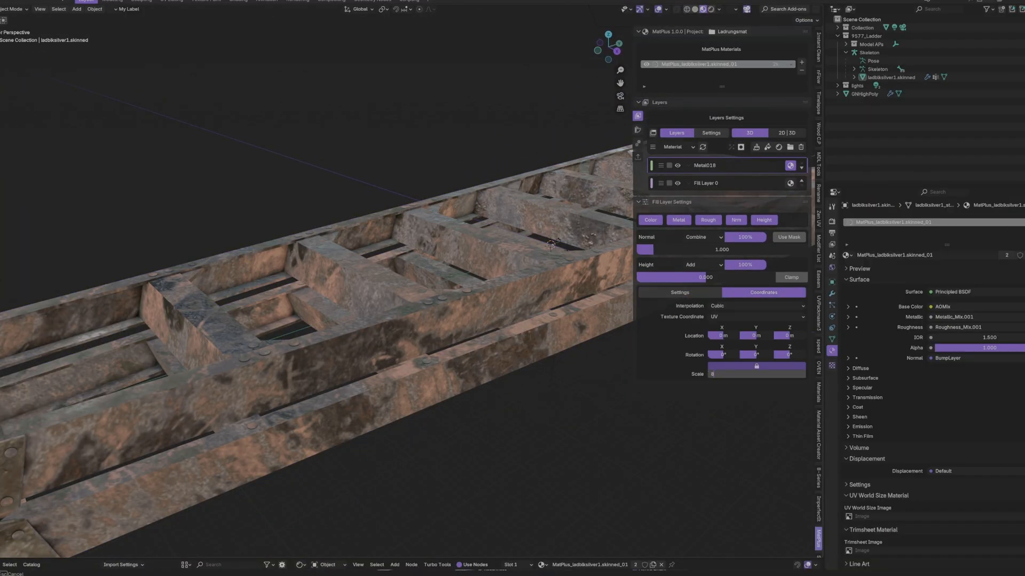
Show the White, Black, UV, Island, Vertex Color and Object ID mask options.
click(678, 292)
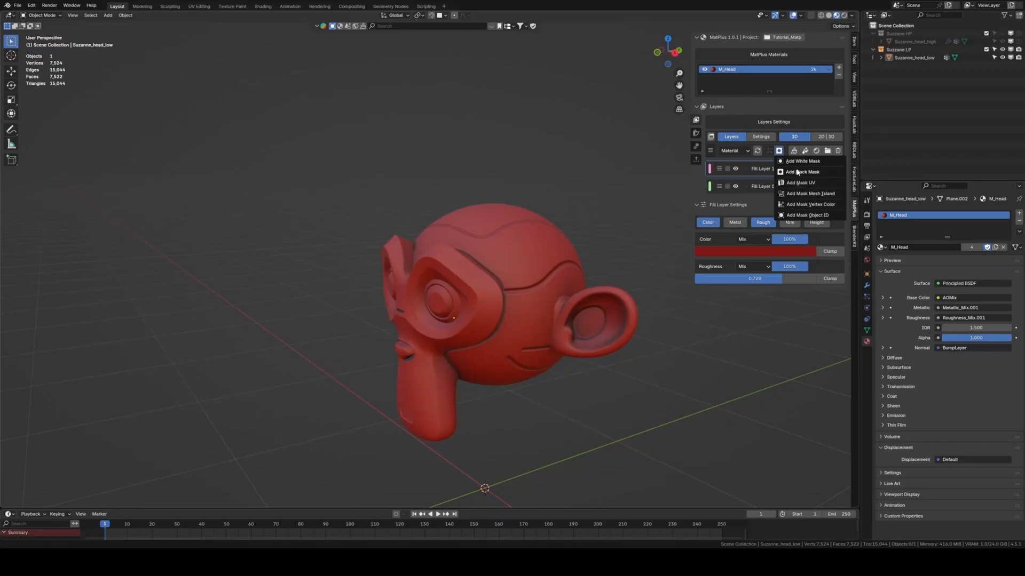
Add a black mask to the fill layer and pick the Grin_2 mask texture.
click(803, 171)
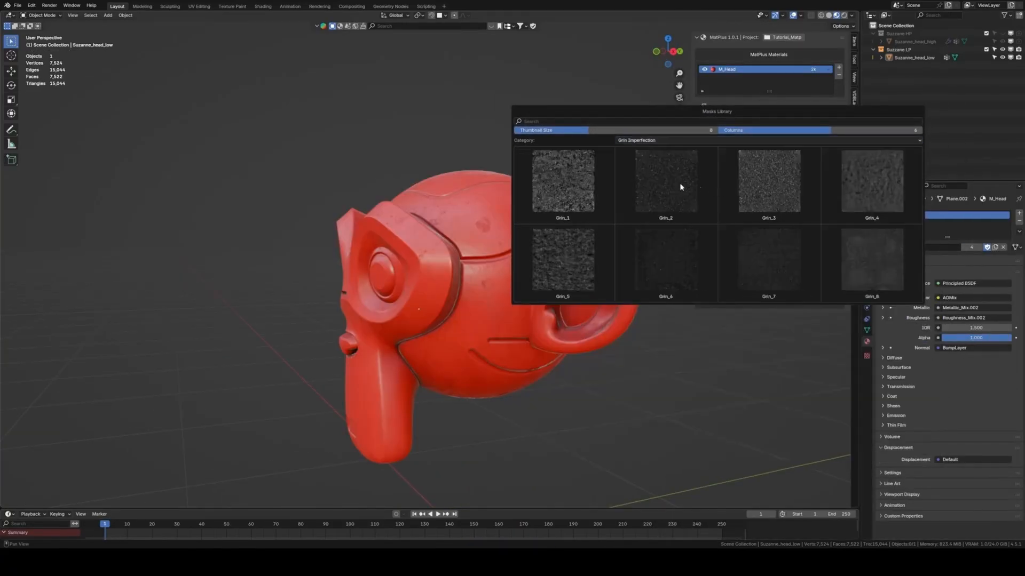
click(665, 181)
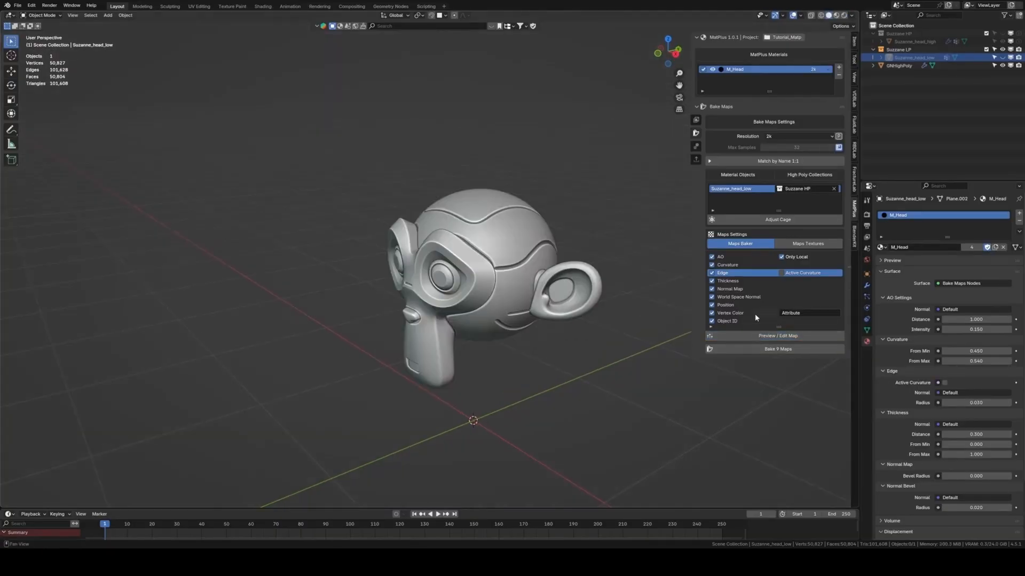
Add a Paint Effect to the Bump Detail mask to stamp the cube logo.
click(778, 349)
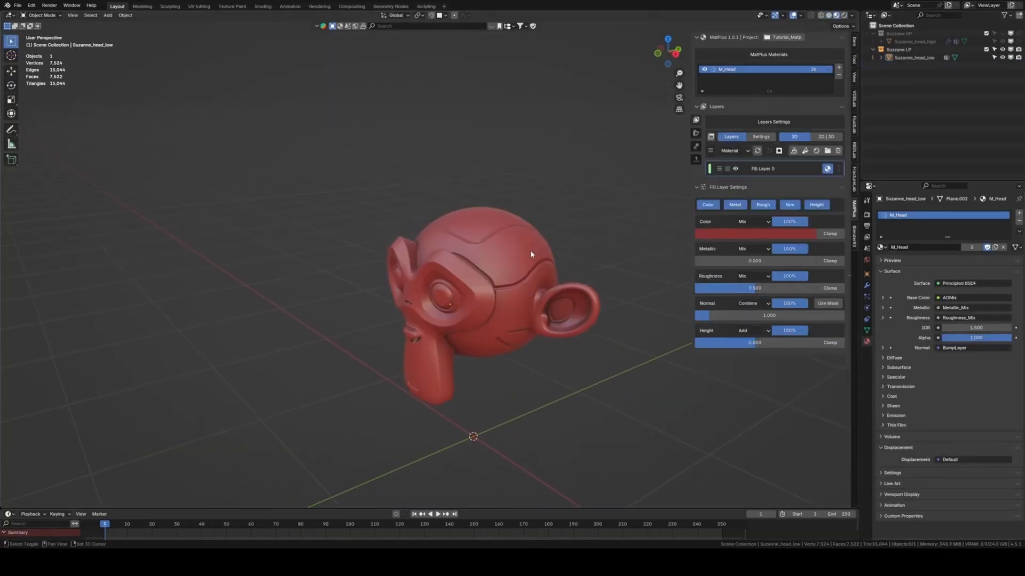
click(733, 152)
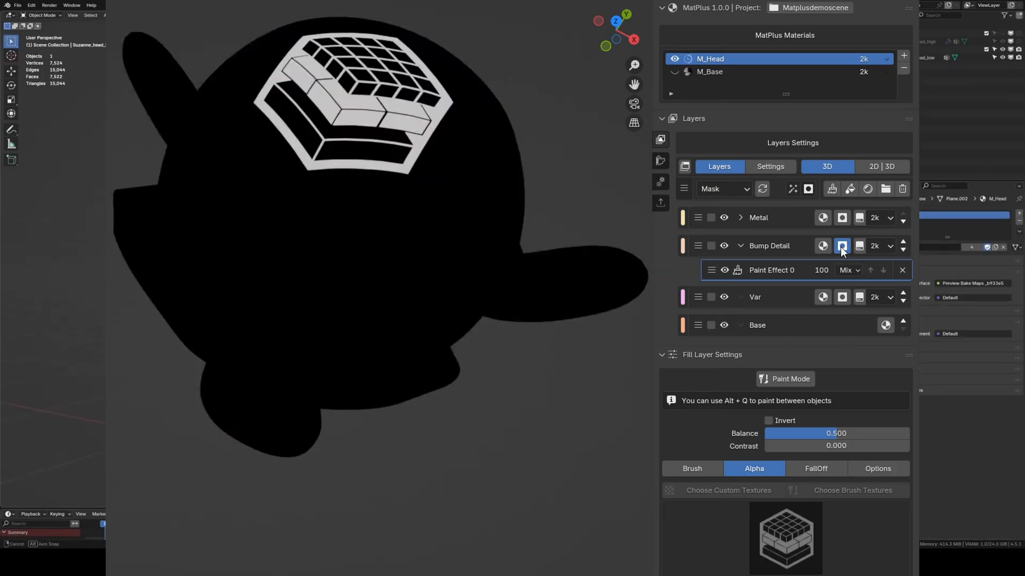
Add a Blur filter from the Filters Library, keeping Gaussian Blur at 1:1 (Full).
click(843, 246)
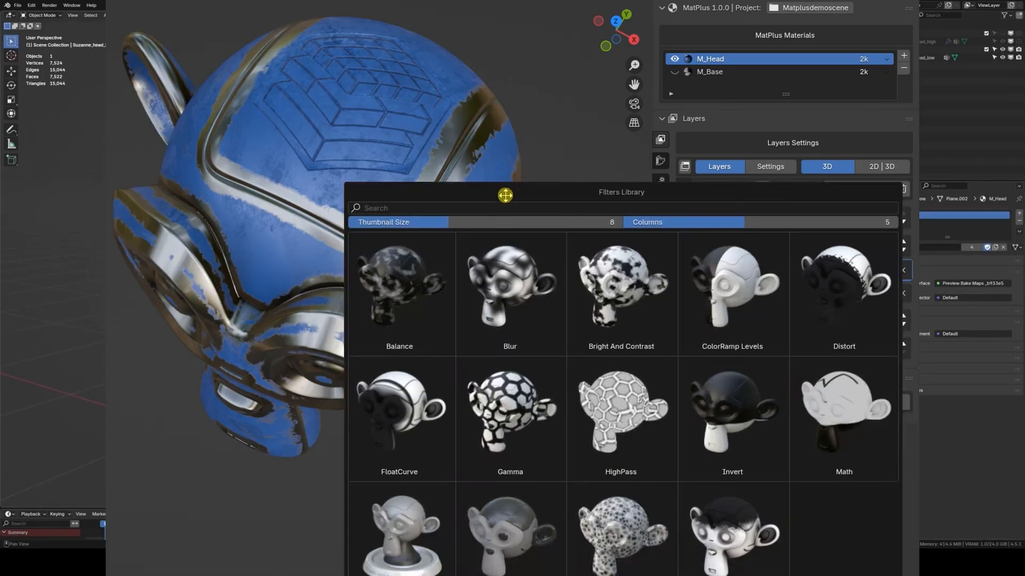
double_click(509, 287)
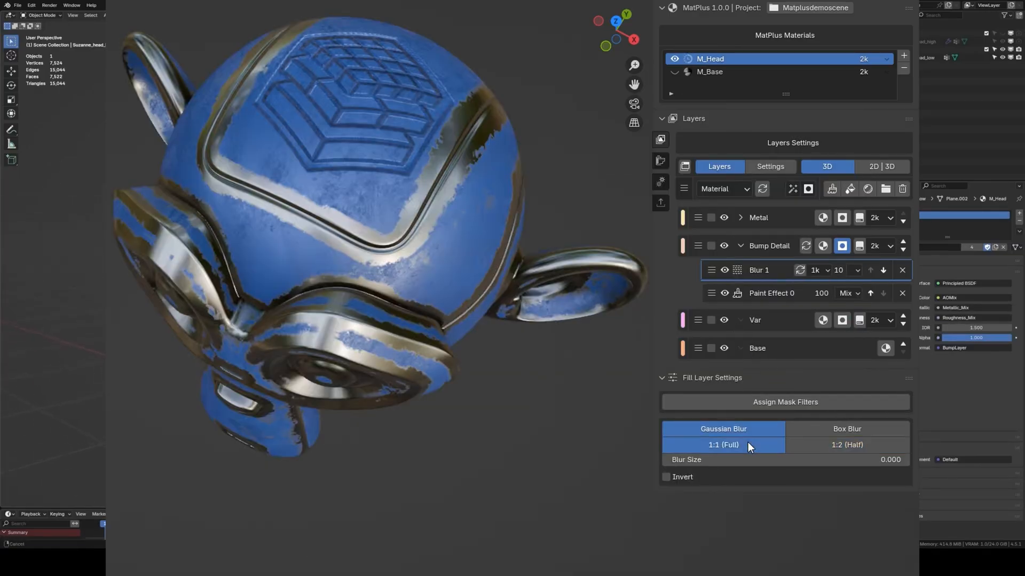
click(815, 270)
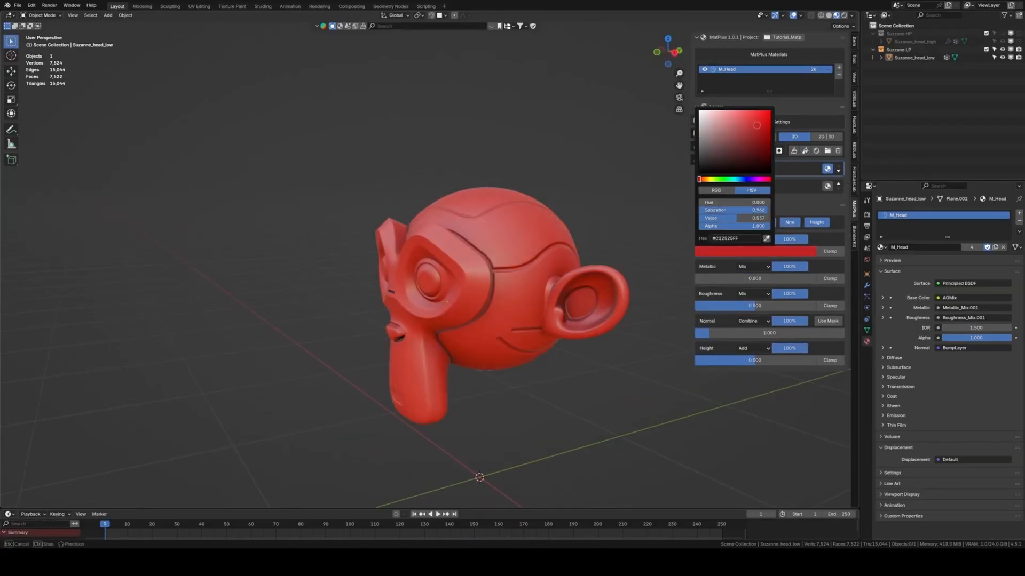
List the White, Black and UV mask types for the fill layer.
click(778, 151)
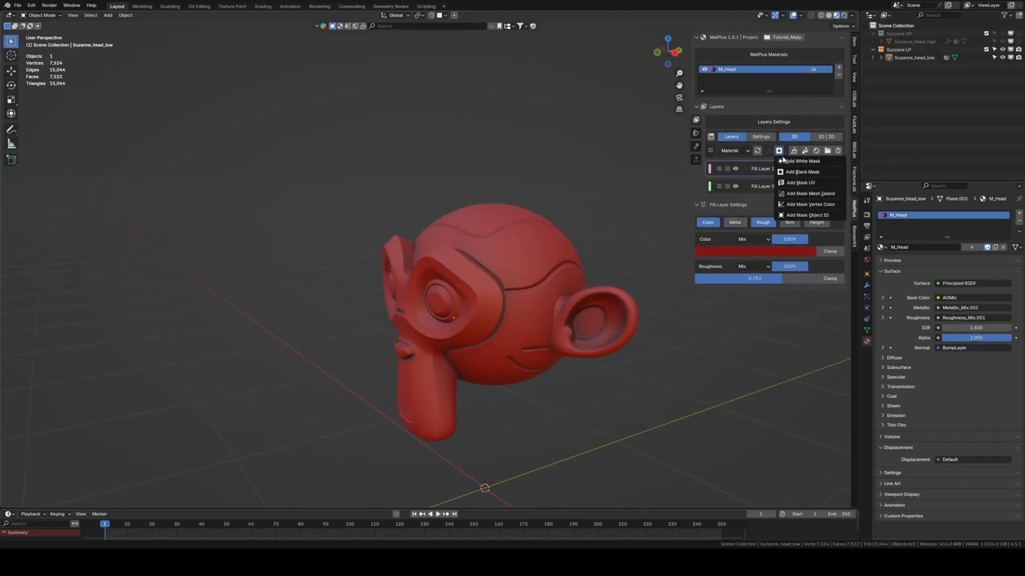
mouse_move(810, 173)
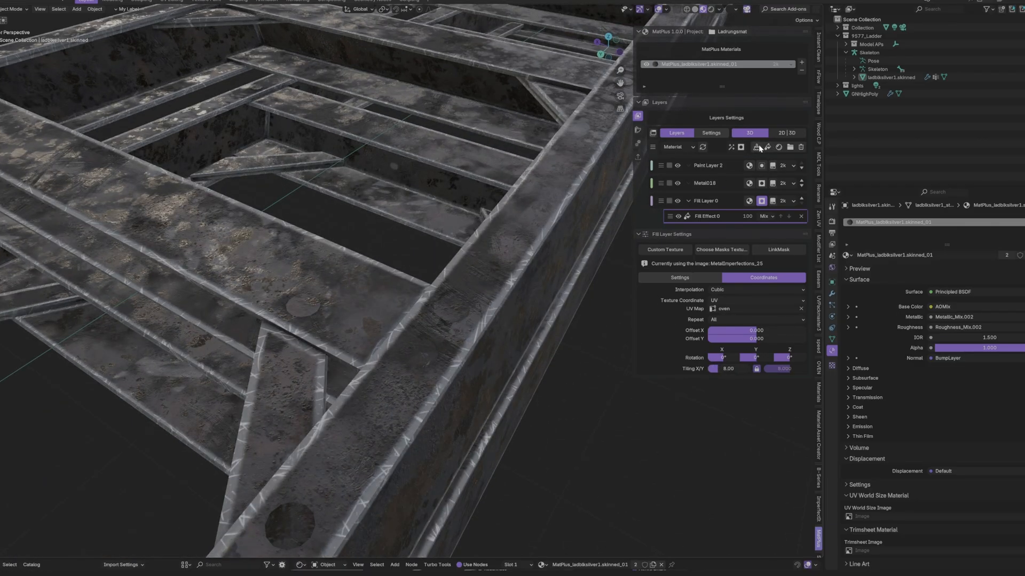
Add Fill Layer 4 to the Suzanne head's MatPlus layer stack.
click(759, 148)
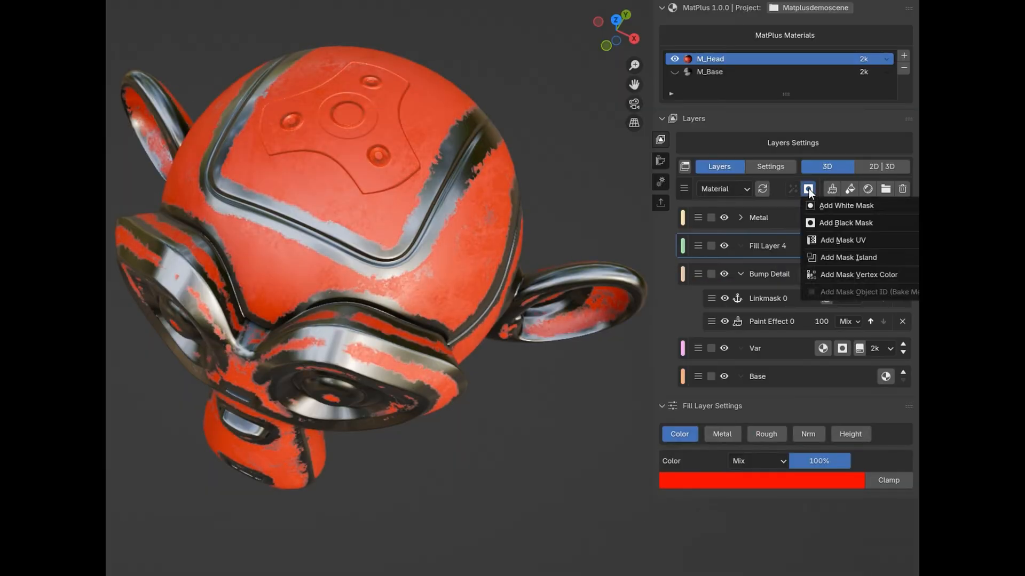
Give Fill Layer 4 a white mask carrying a Fill Effect.
click(846, 205)
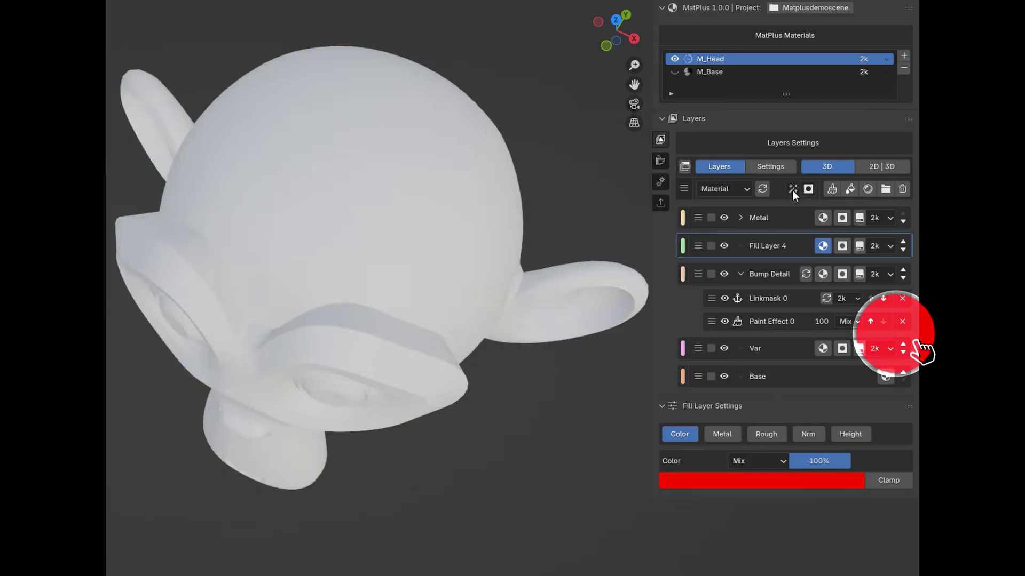
click(792, 189)
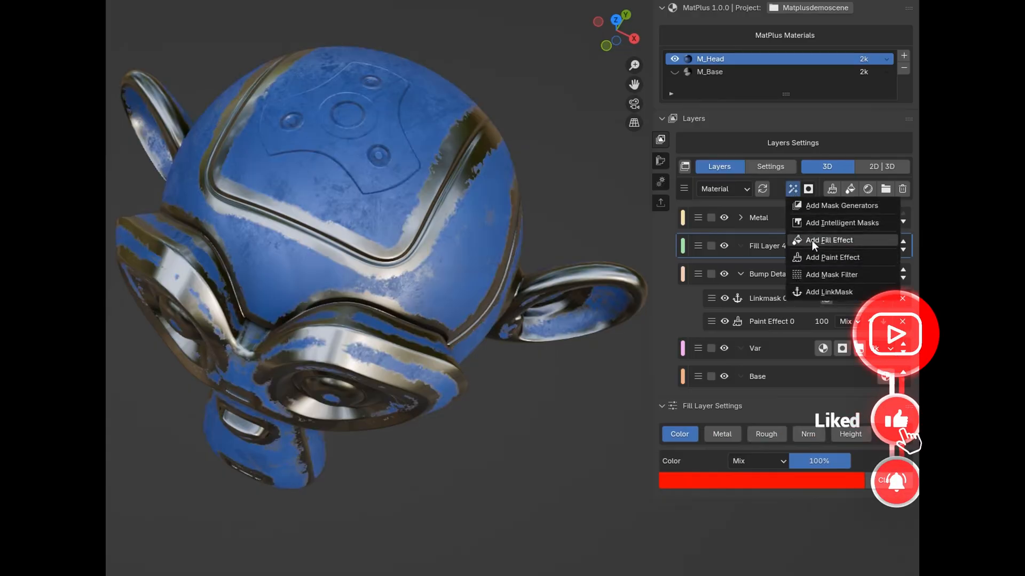
click(830, 240)
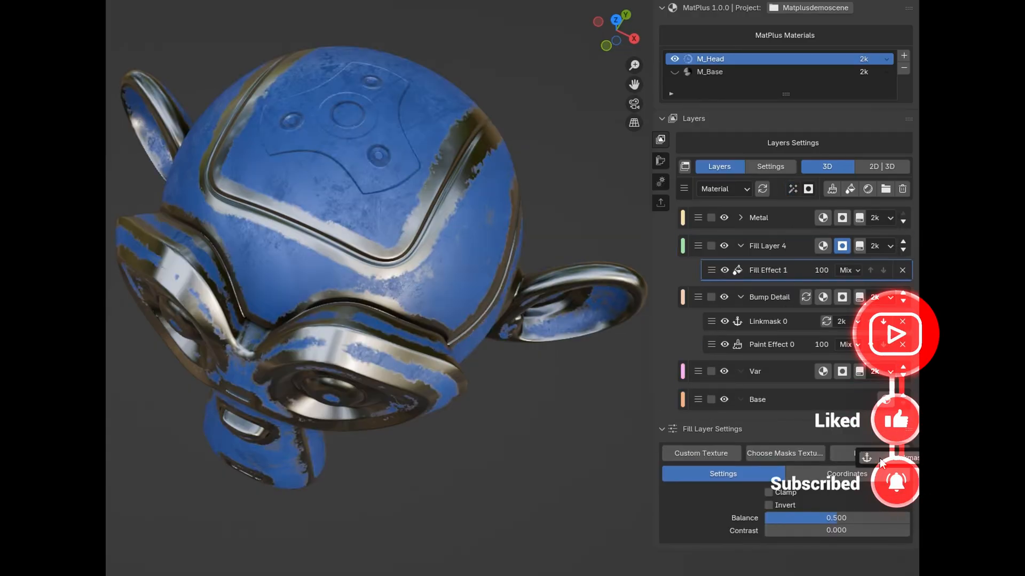